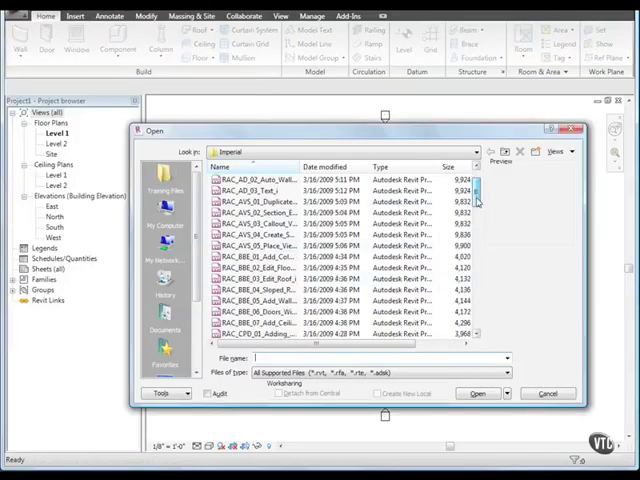
- Scroll the Imperial folder list to find the RAC_D_02 Detail Keynote project
scroll(down, 3)
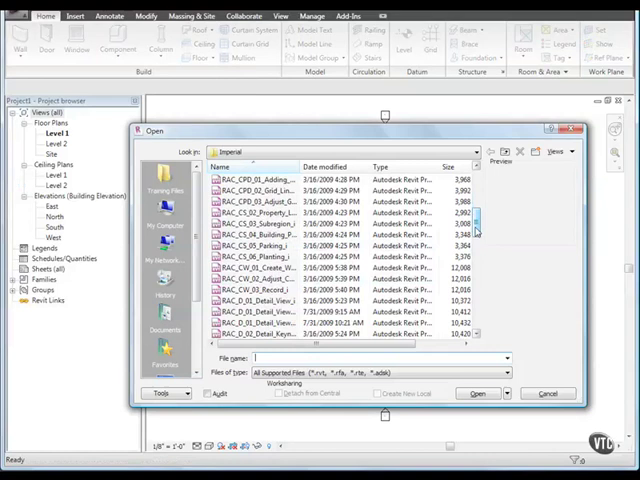
scroll(down, 3)
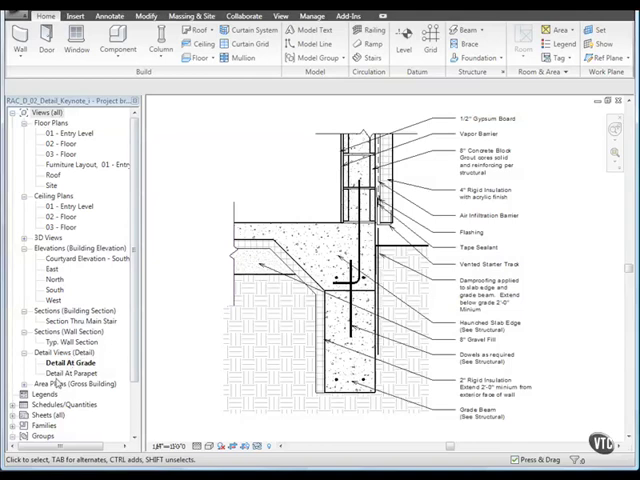
- Open the Detail At Parapet view and start a Concrete Block repeating detail
double_click(68, 372)
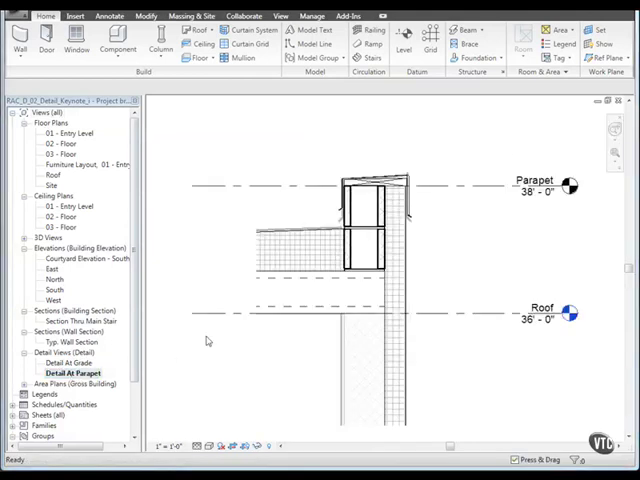
mouse_move(108, 15)
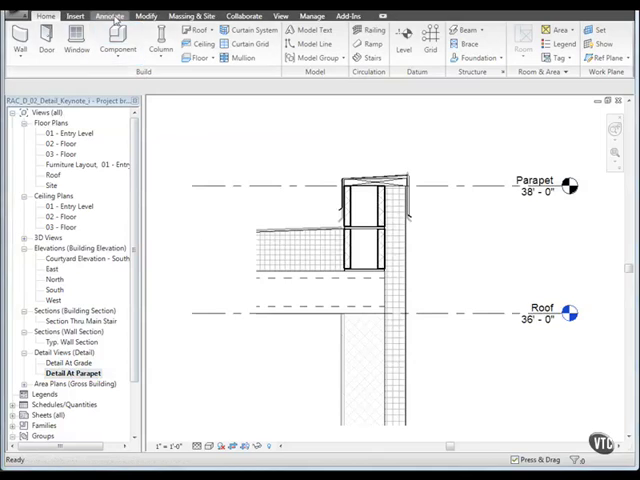
click(108, 15)
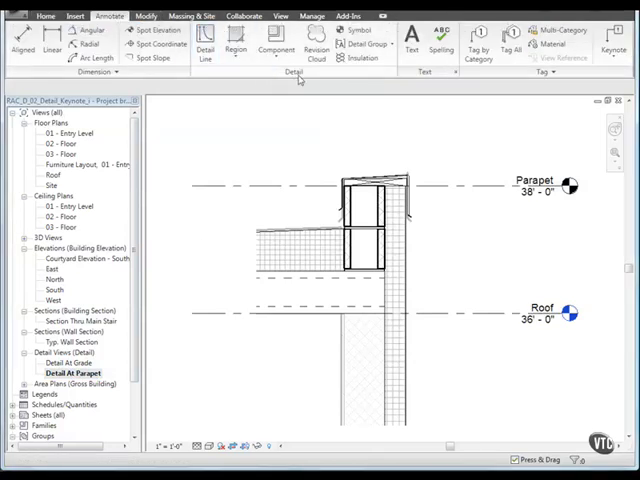
mouse_move(275, 42)
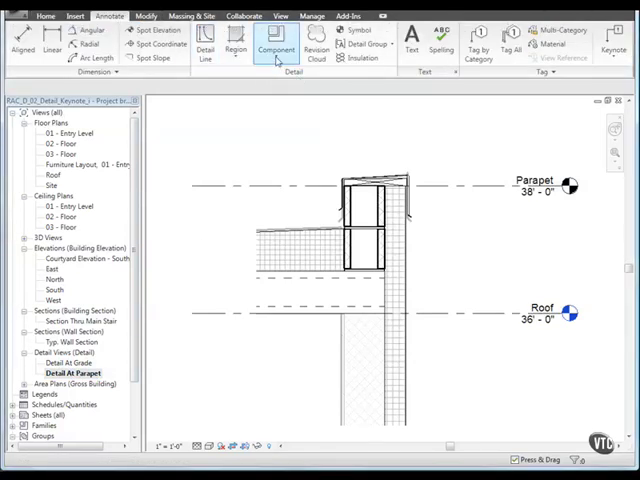
click(275, 40)
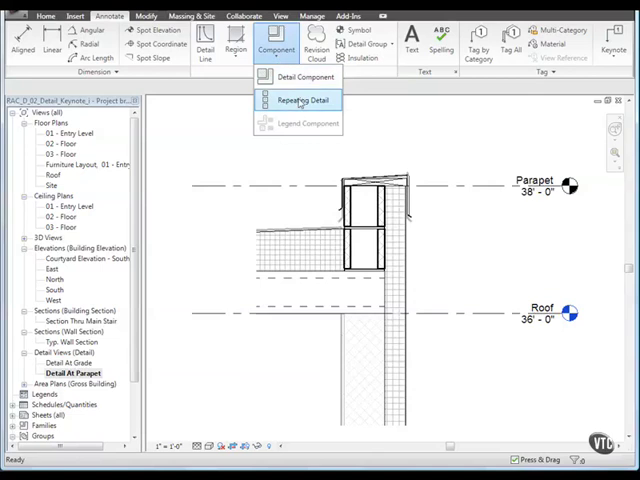
click(300, 100)
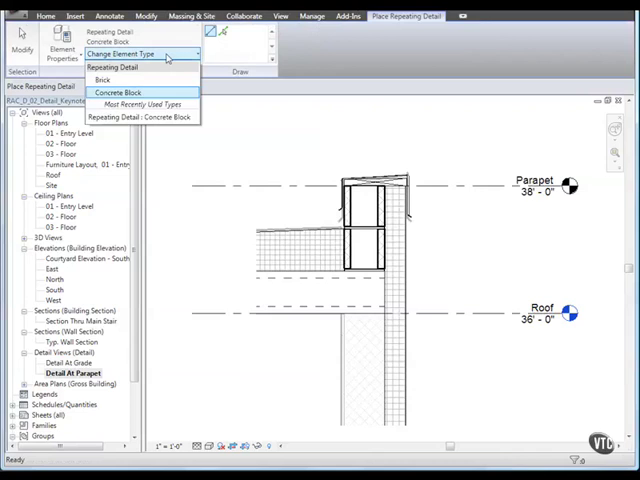
mouse_move(145, 117)
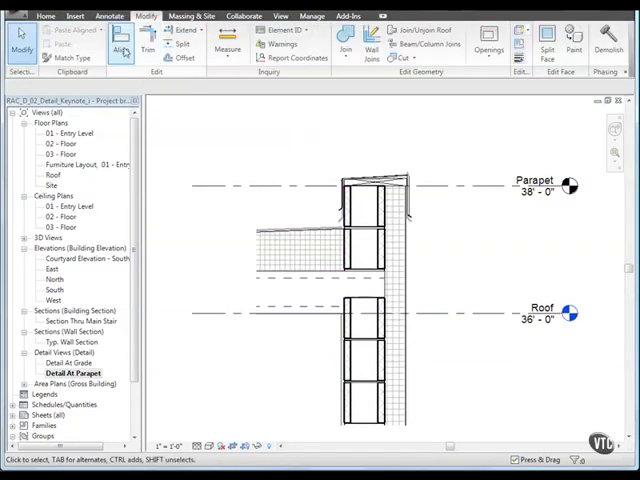
- Align the lower concrete block run, using the Roof level line as the reference
click(119, 40)
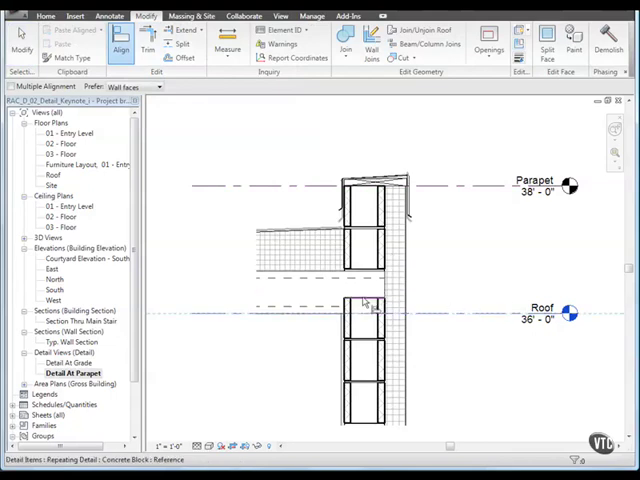
click(364, 303)
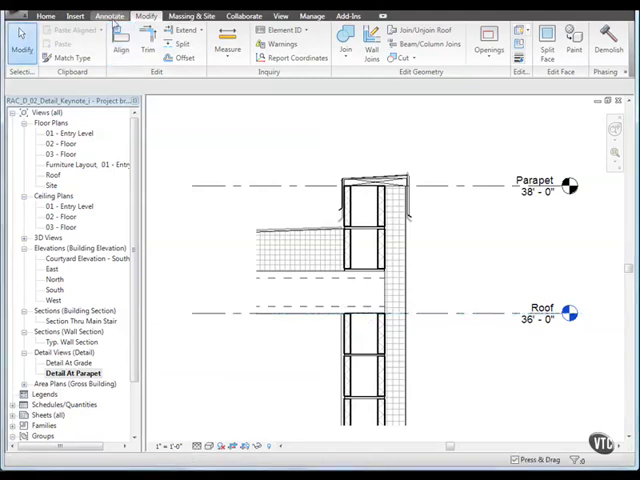
- Place a Break Line detail component at the bottom of the wall
click(107, 15)
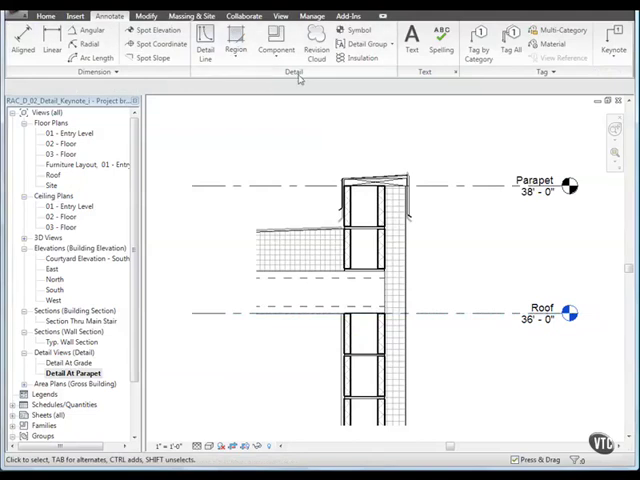
click(275, 40)
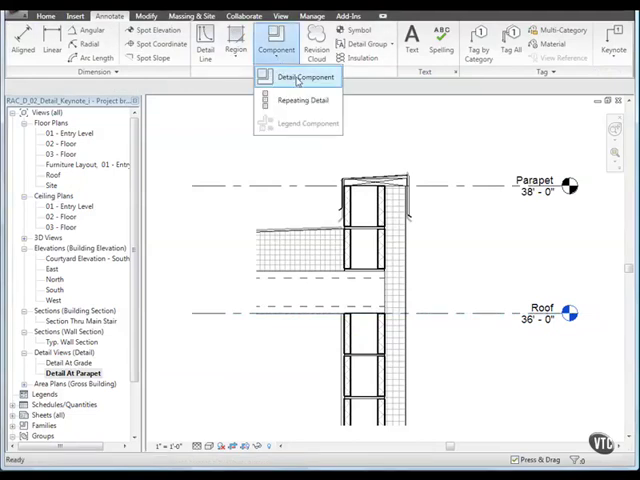
click(298, 77)
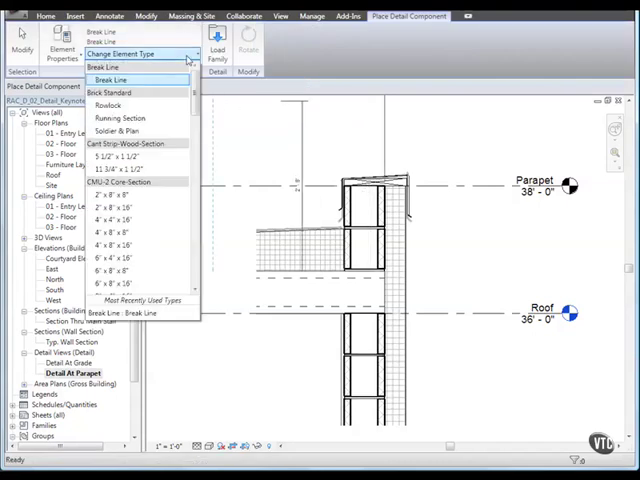
click(113, 79)
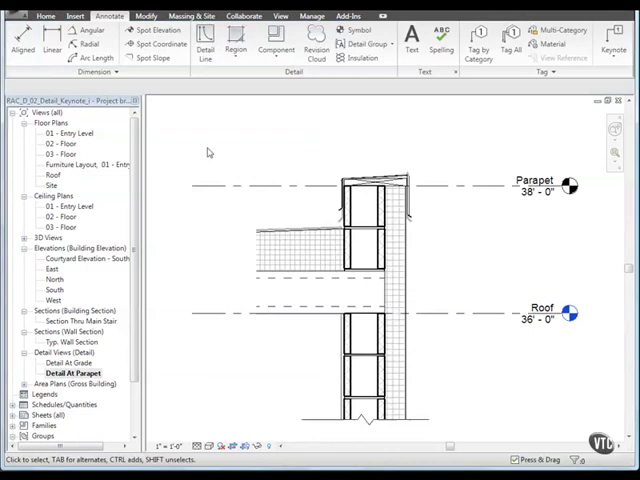
mouse_move(209, 256)
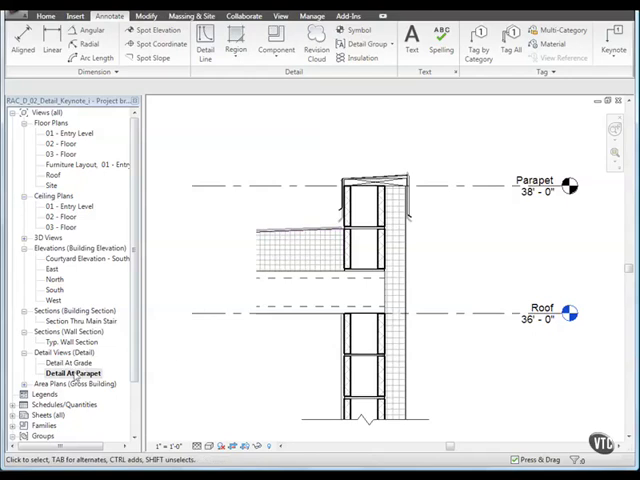
- Set the Detail At Parapet view's Display Model property to Do not display
right_click(70, 372)
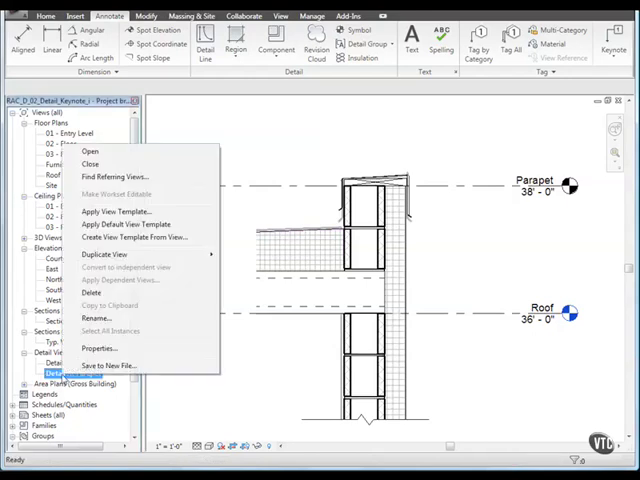
click(98, 348)
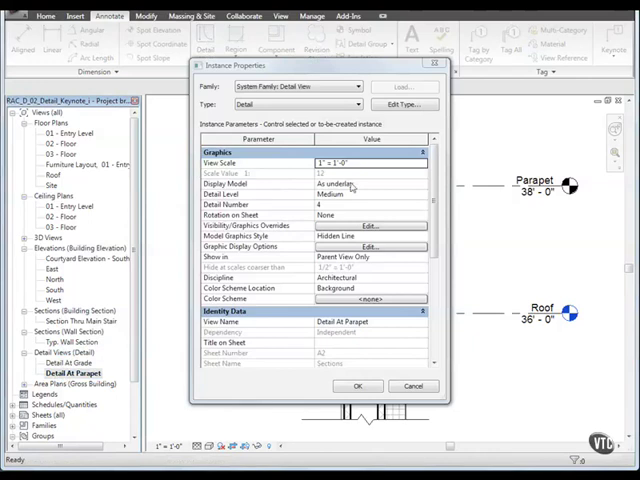
click(420, 183)
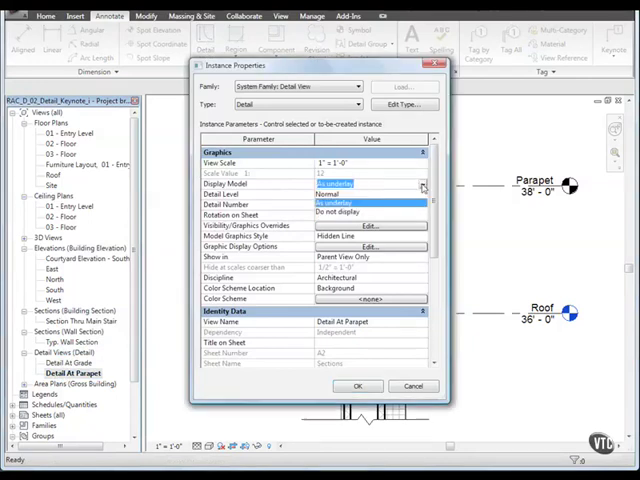
click(355, 214)
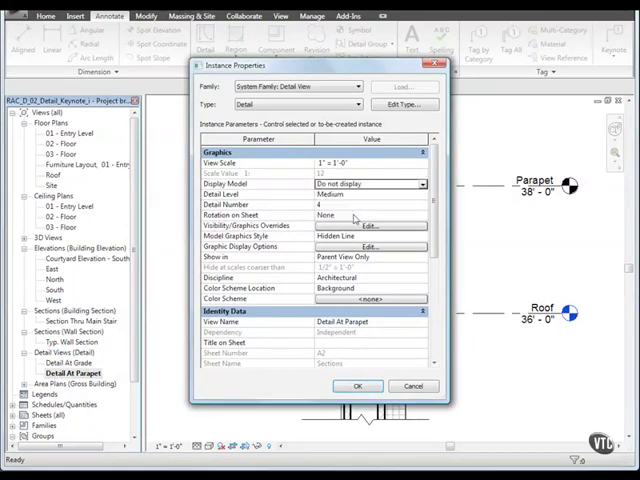
click(357, 386)
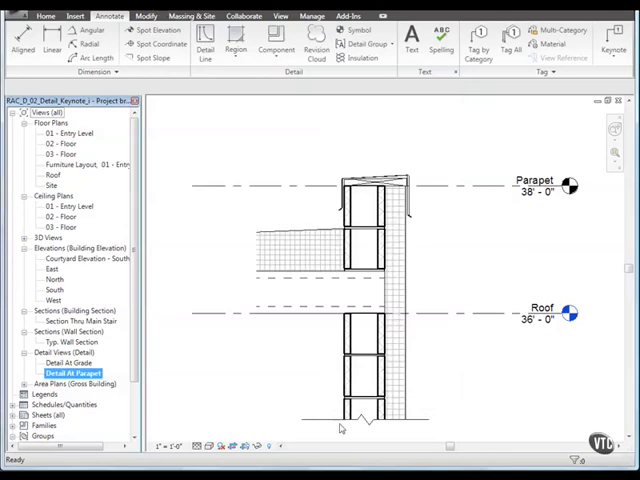
mouse_move(257, 361)
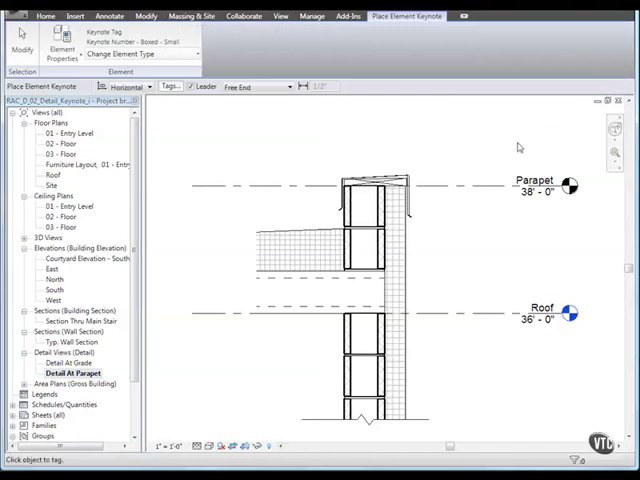
- Place a keynote tag with a leader on the parapet flashing
click(415, 170)
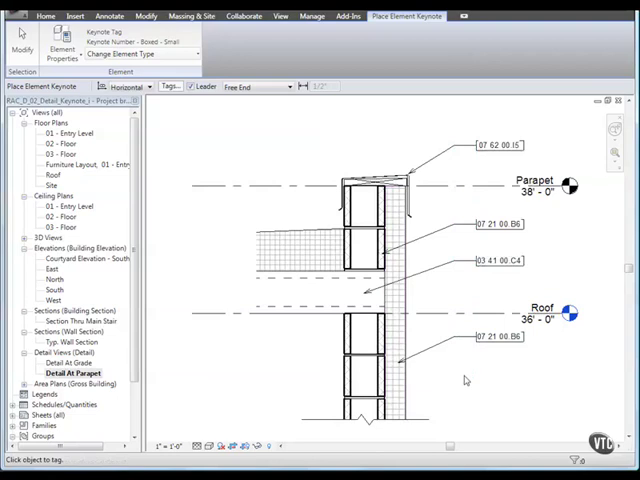
mouse_move(440, 272)
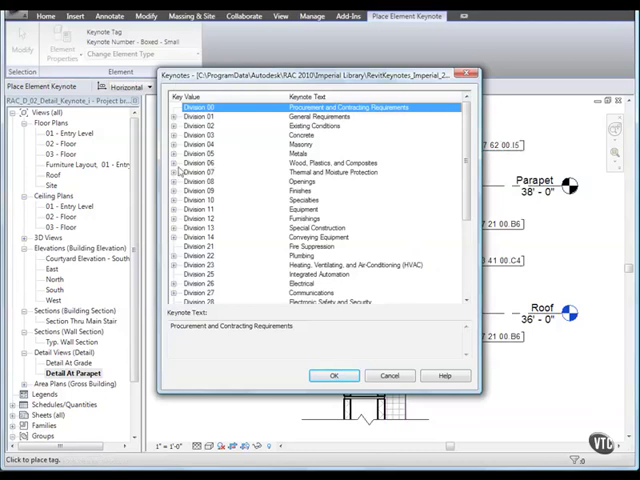
- Assign keynote 06 11 00.A2 Wood Blocking As Required to the parapet-top tag
click(174, 162)
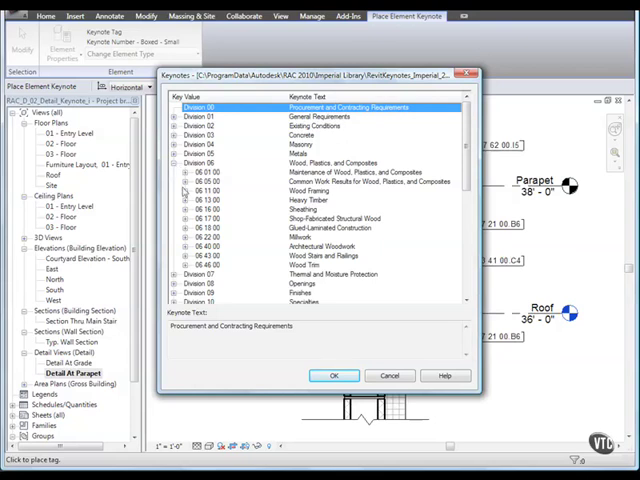
click(185, 190)
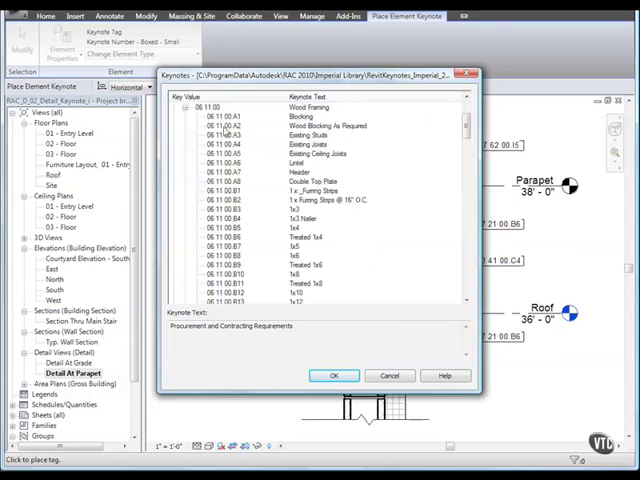
click(330, 127)
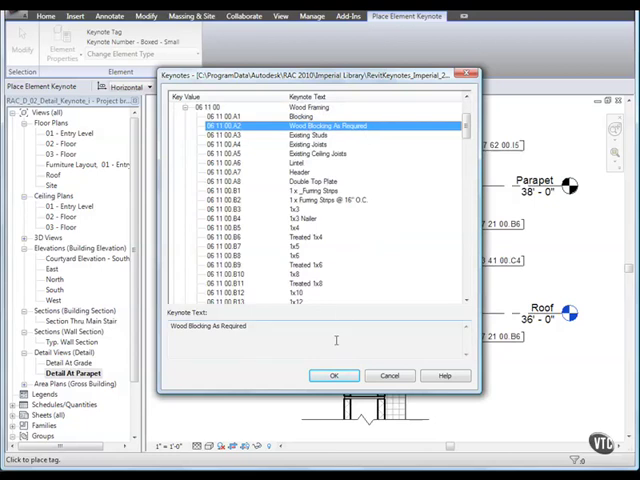
click(334, 375)
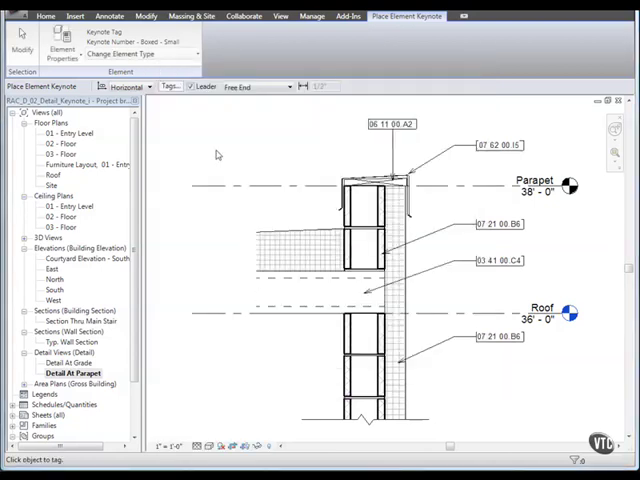
click(108, 15)
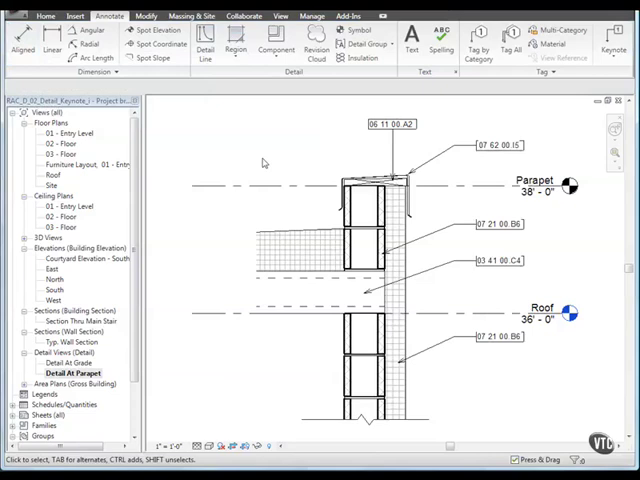
mouse_move(553, 118)
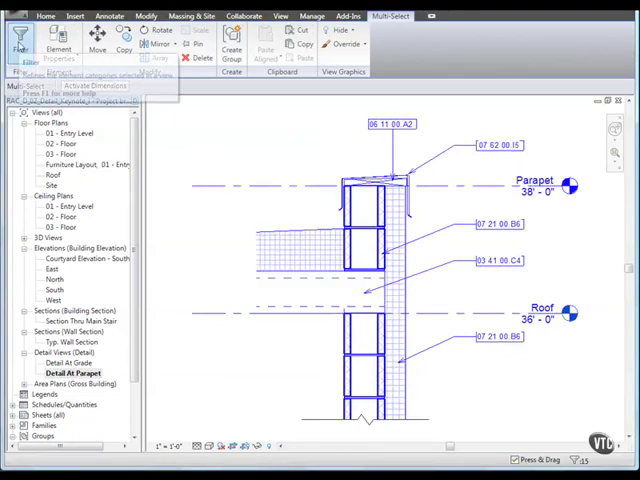
click(19, 48)
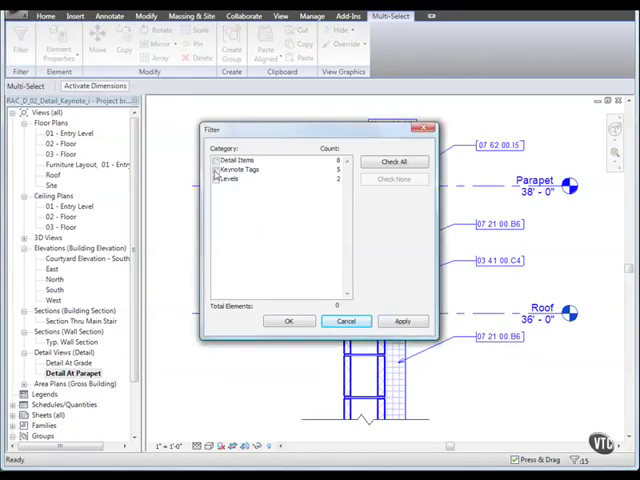
click(245, 170)
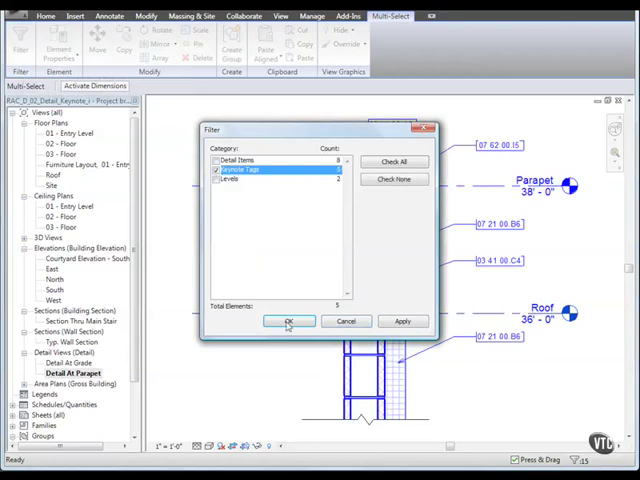
click(289, 321)
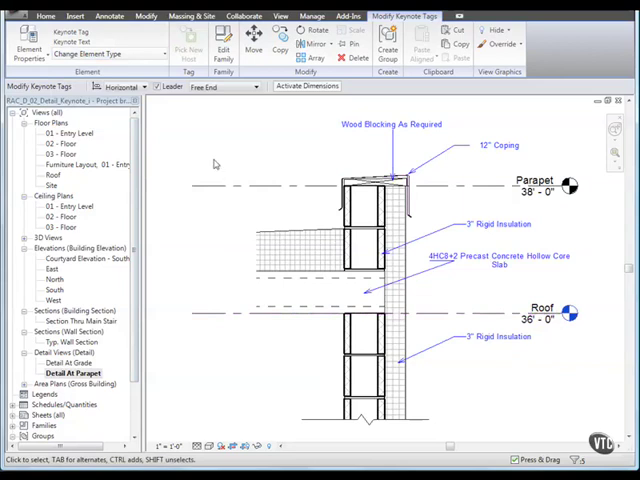
click(90, 53)
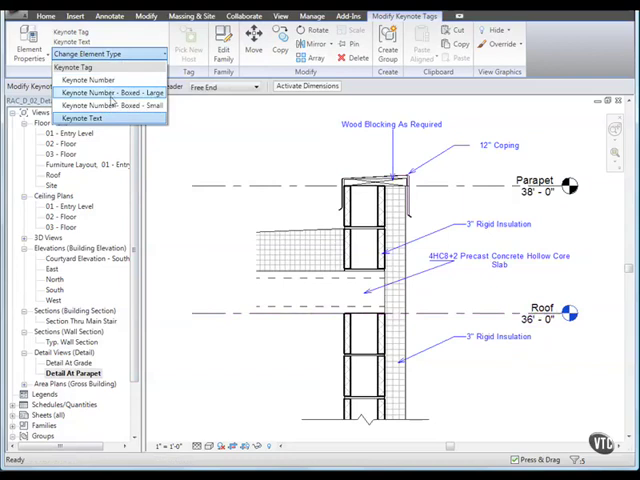
click(110, 105)
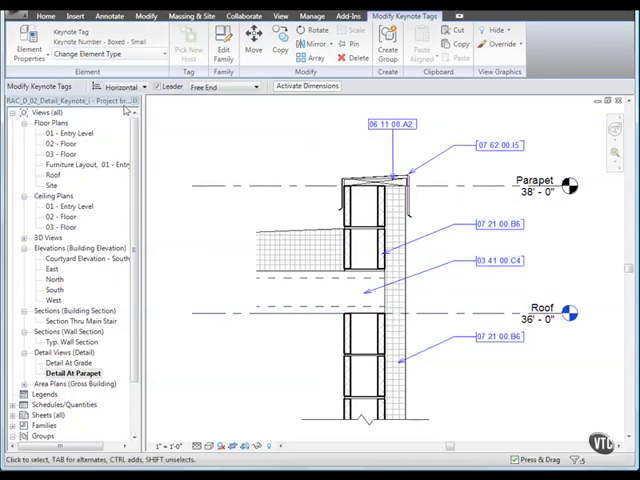
click(108, 16)
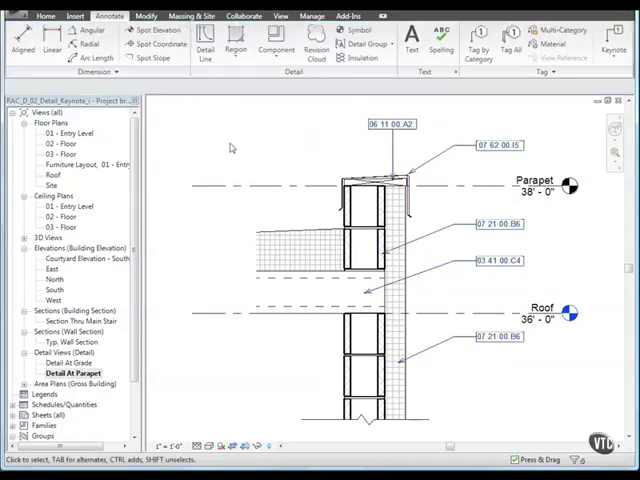
mouse_move(192, 157)
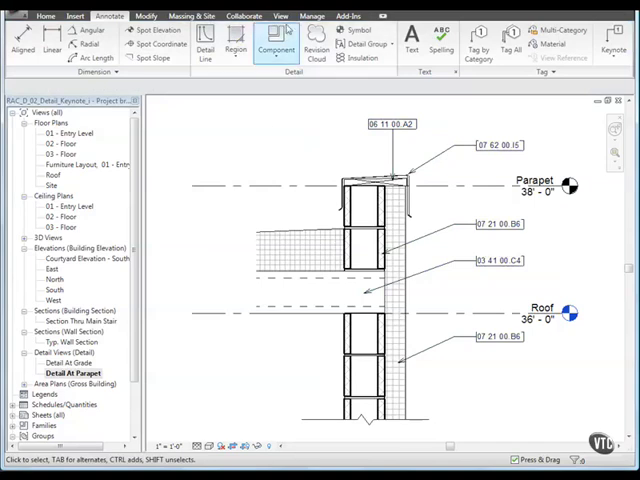
- Draw a callout referencing a new drafting view around the slab-wall junction
click(280, 15)
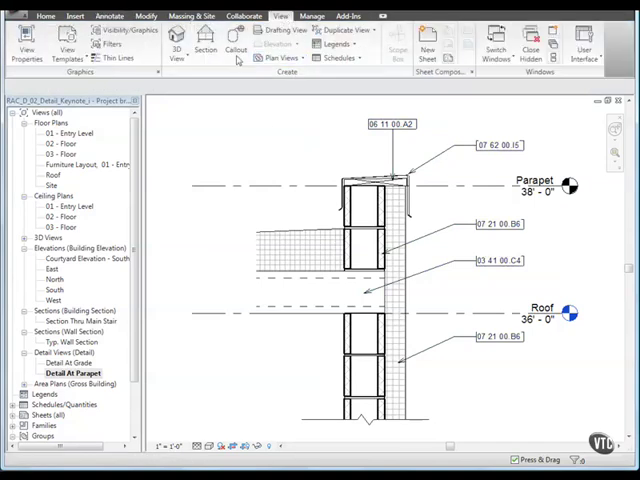
click(235, 50)
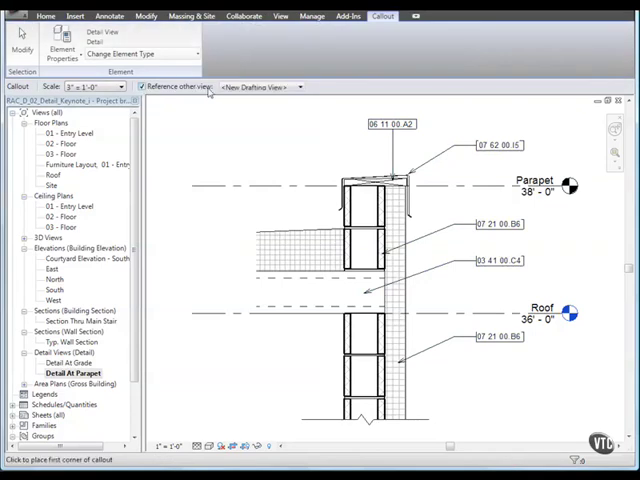
click(298, 87)
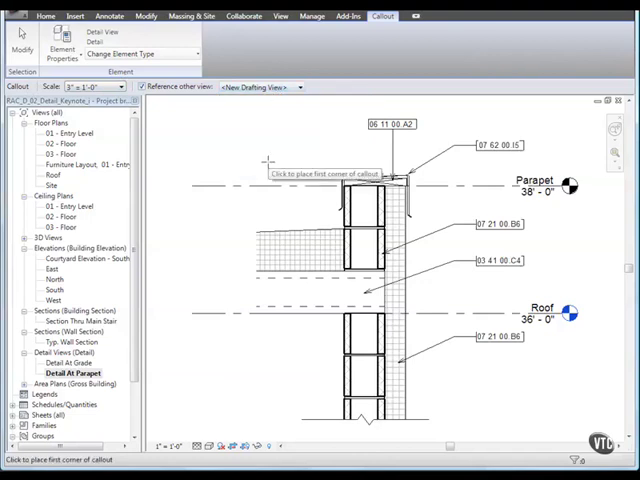
mouse_move(255, 160)
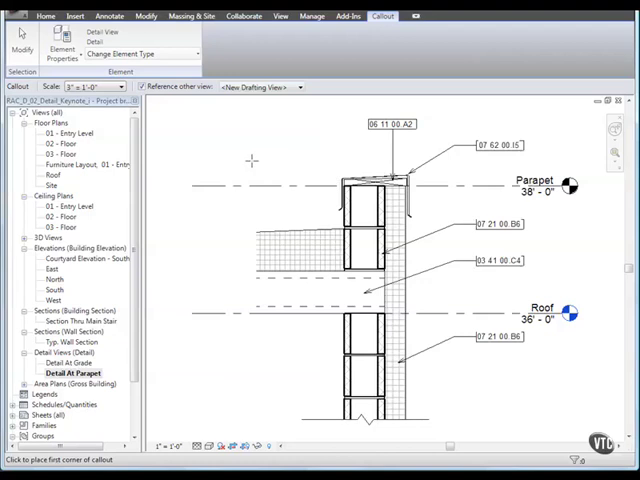
mouse_move(245, 160)
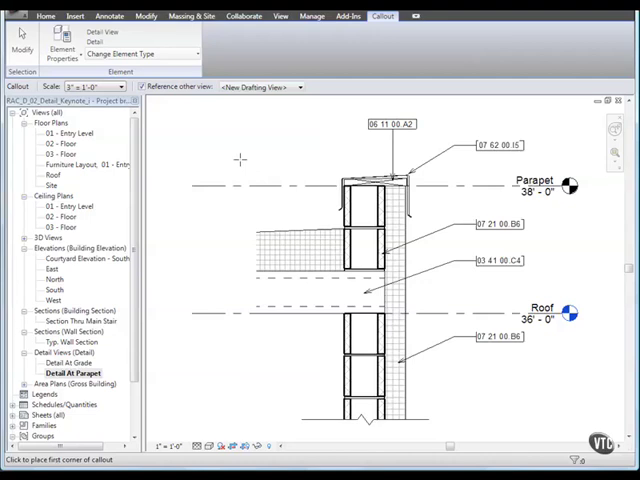
mouse_move(362, 254)
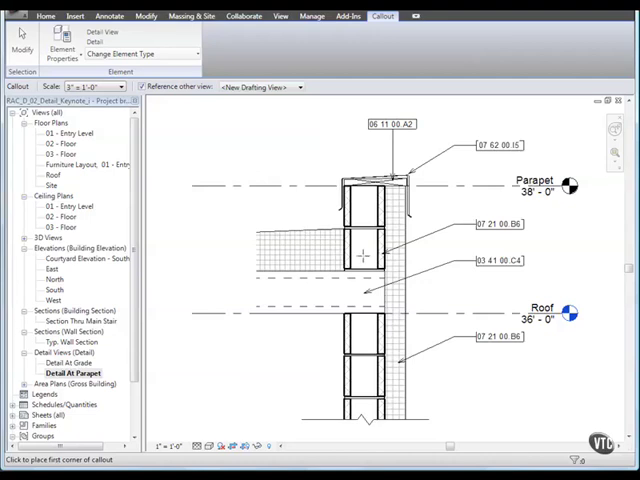
click(315, 223)
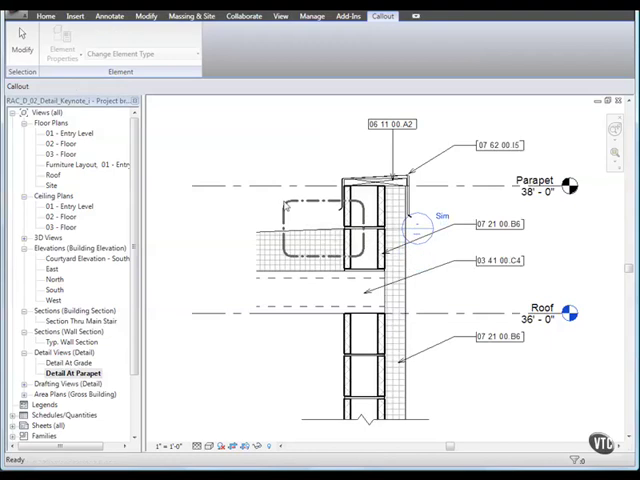
- Move the callout's Sim bubble up and left into open space, keeping its leader
click(281, 15)
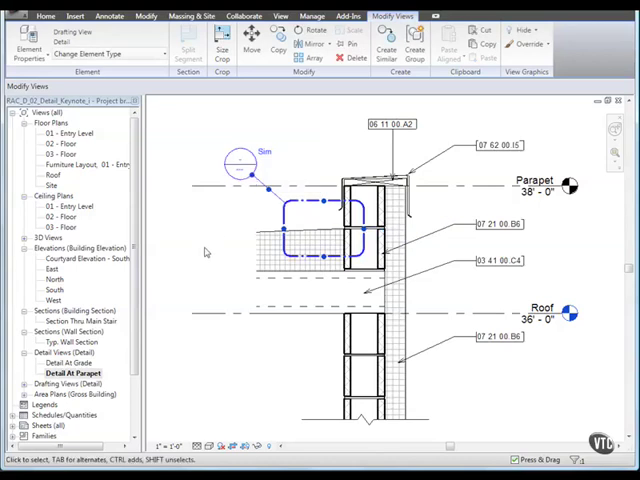
click(310, 235)
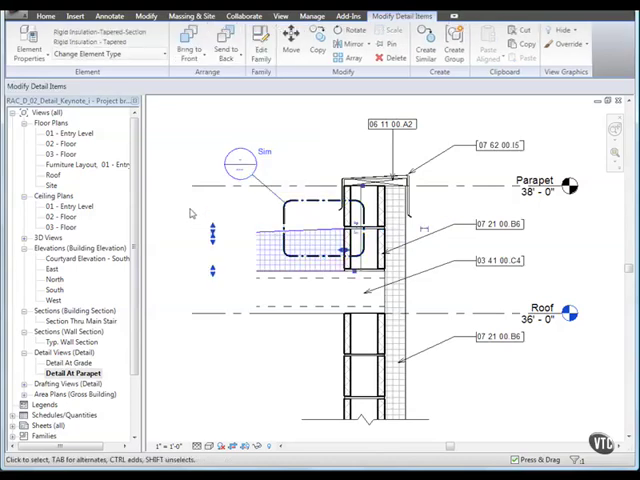
click(280, 15)
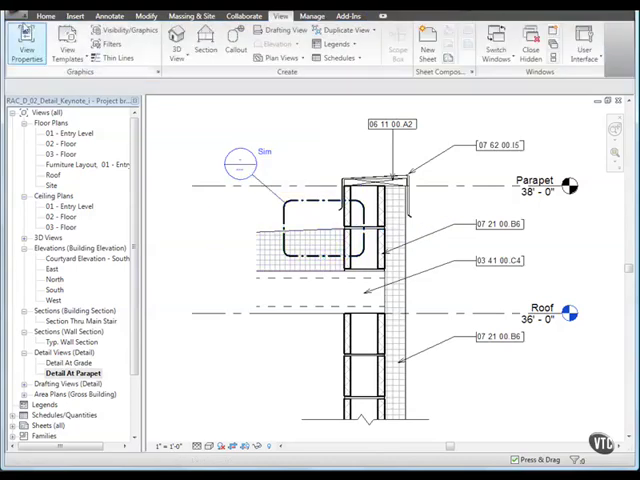